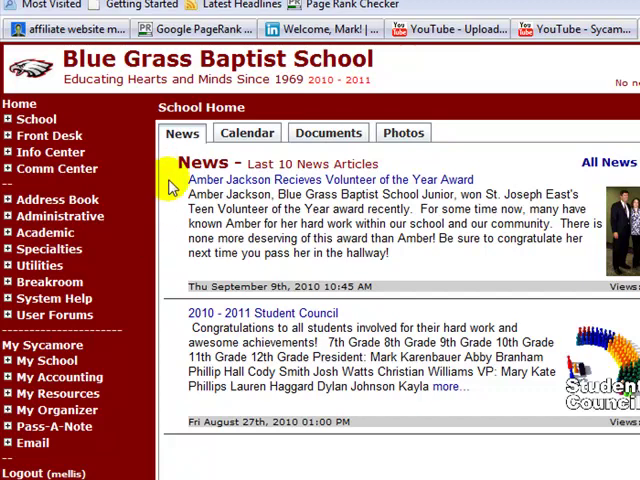
mouse_move(165, 275)
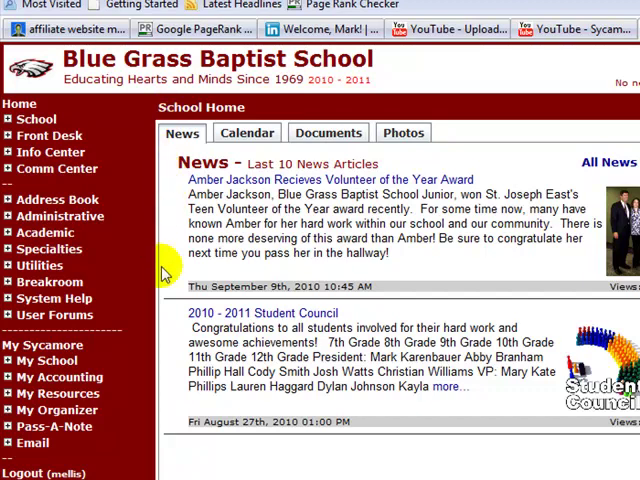
mouse_move(162, 380)
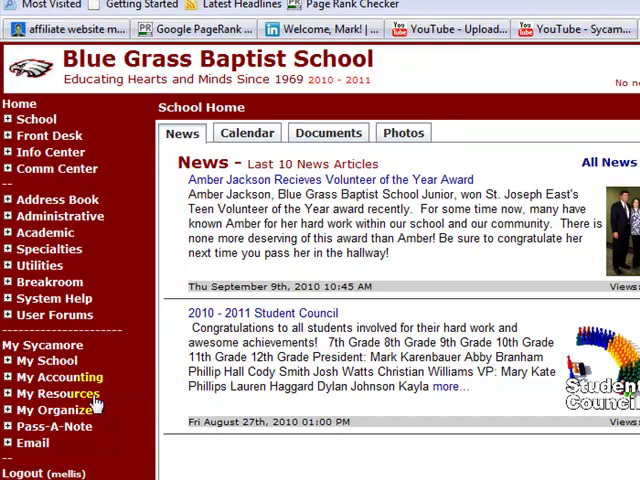
mouse_move(137, 455)
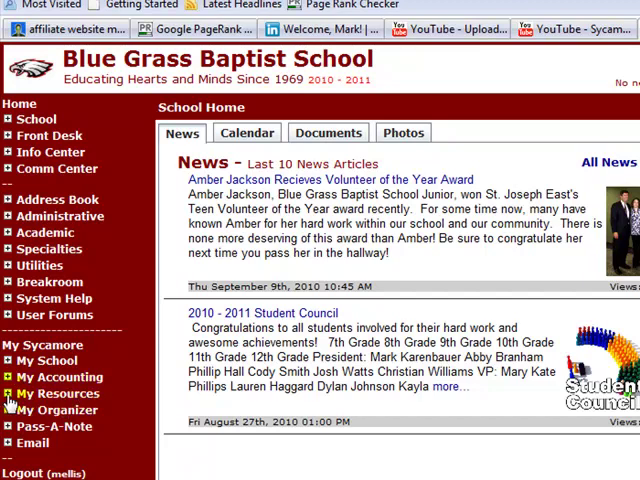
Open My Blogs, showing the 'Hello From Mr. Ellis' post
click(58, 393)
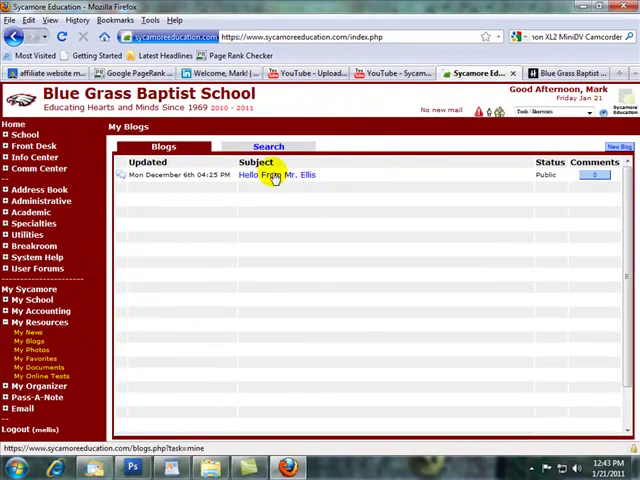
click(277, 175)
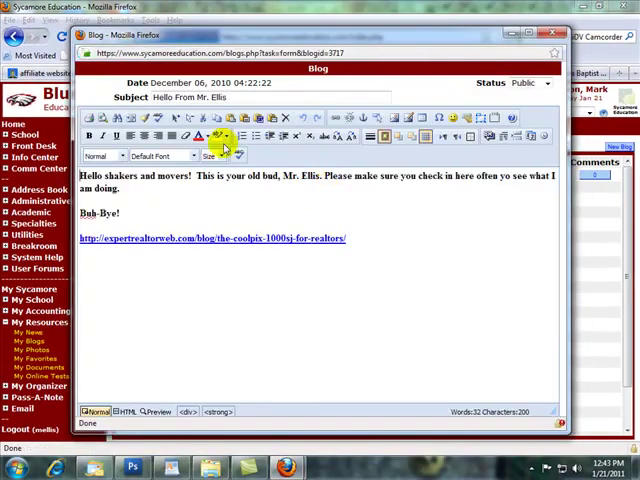
mouse_move(216, 221)
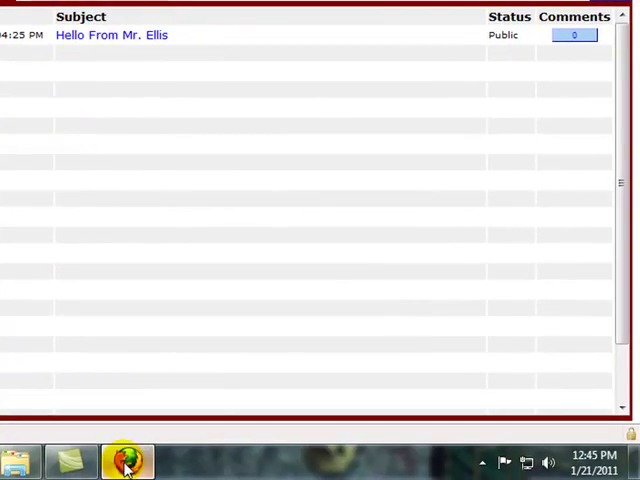
Return to the school site window and begin a blank new blog entry
click(125, 461)
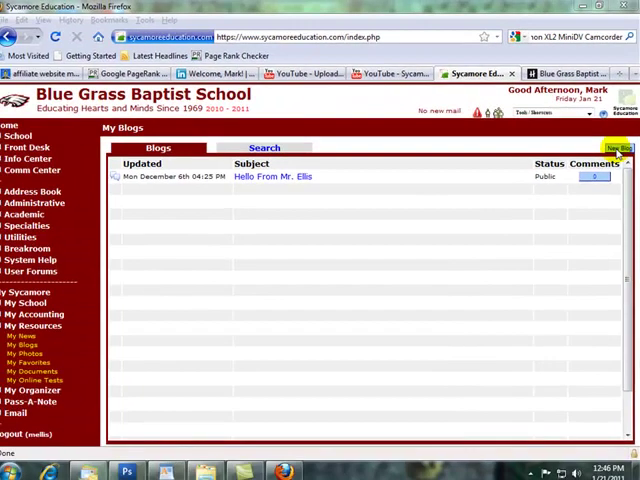
click(619, 147)
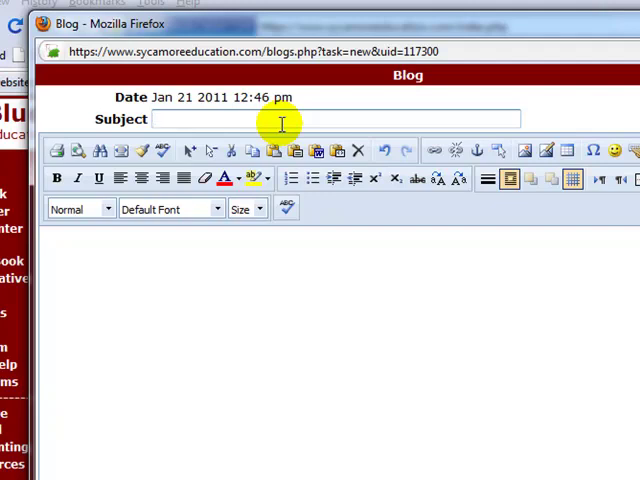
Enter the subject 'The Principle has a hair' for the new post
text(The)
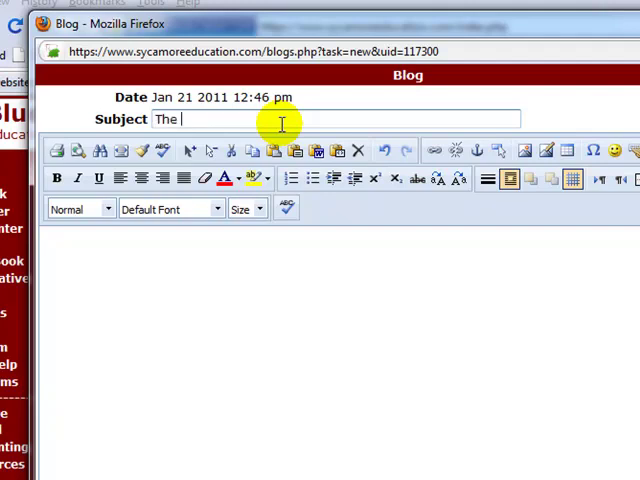
text(Pri)
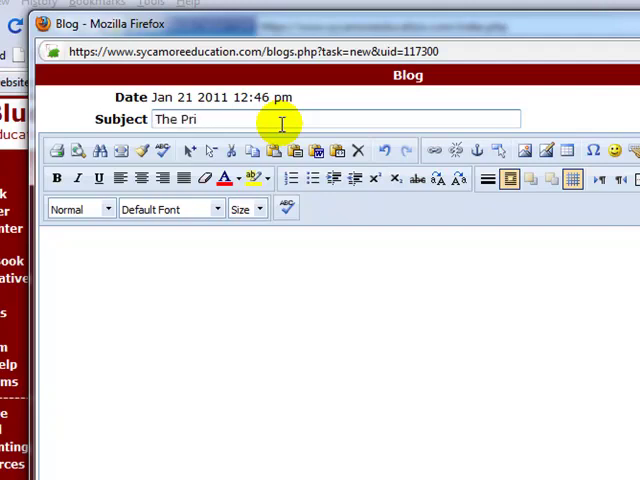
text(ncipkl)
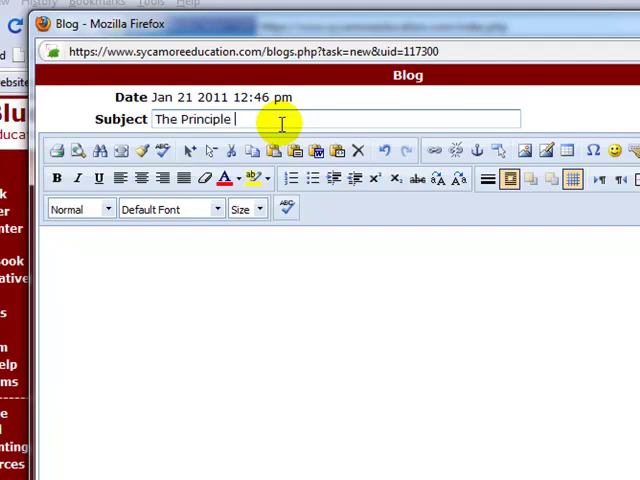
text(has a hair)
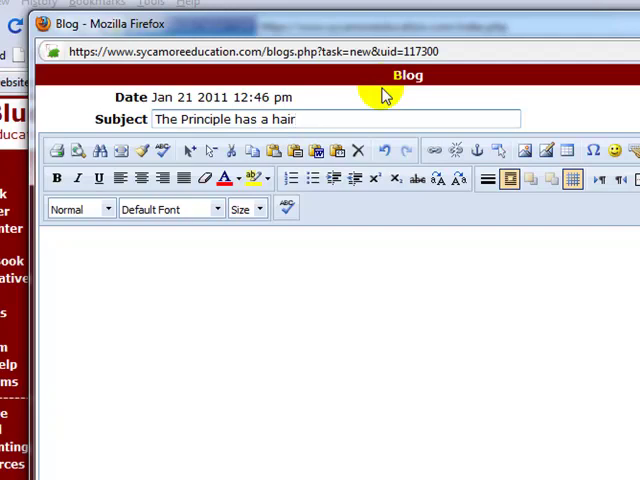
Write the body 'The principal has a hair up his nose.' followed by filler text
click(193, 279)
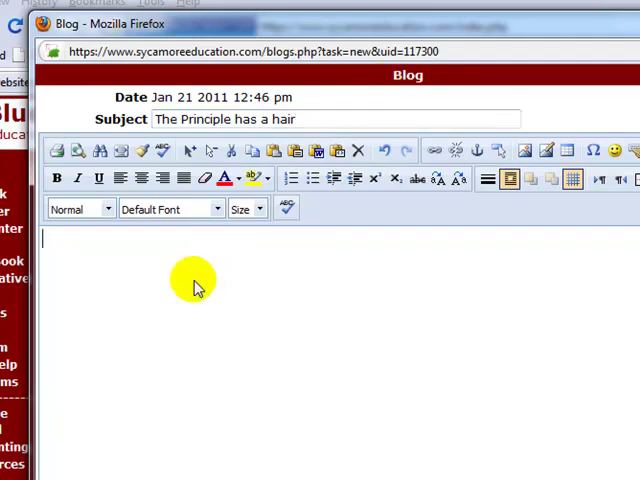
text(The)
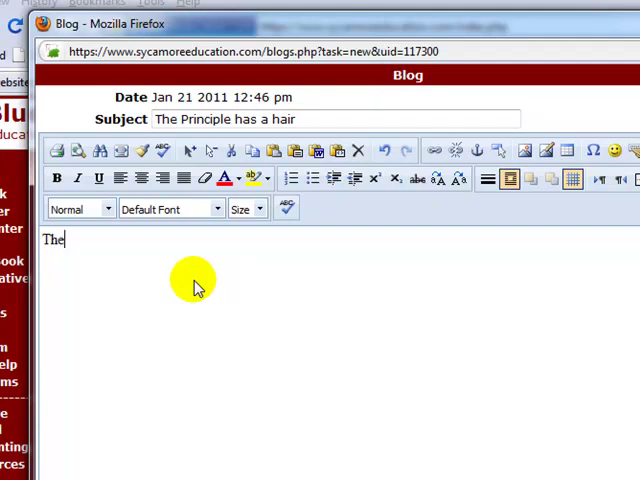
text(pri)
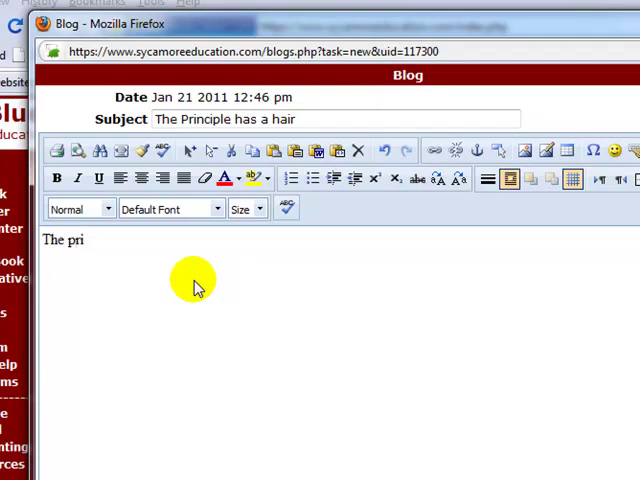
text(ncipal has a)
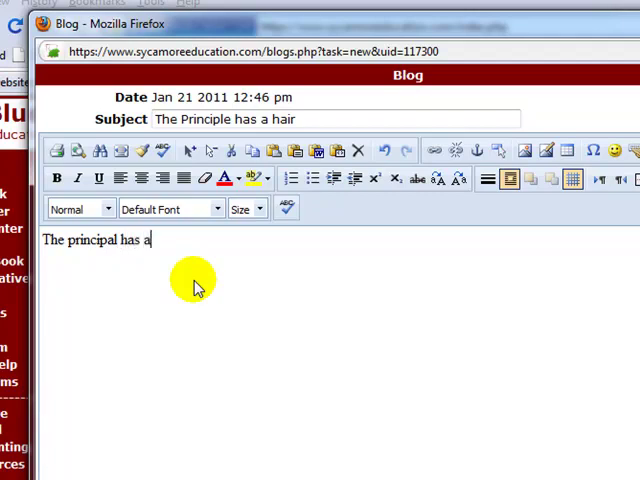
text(hair)
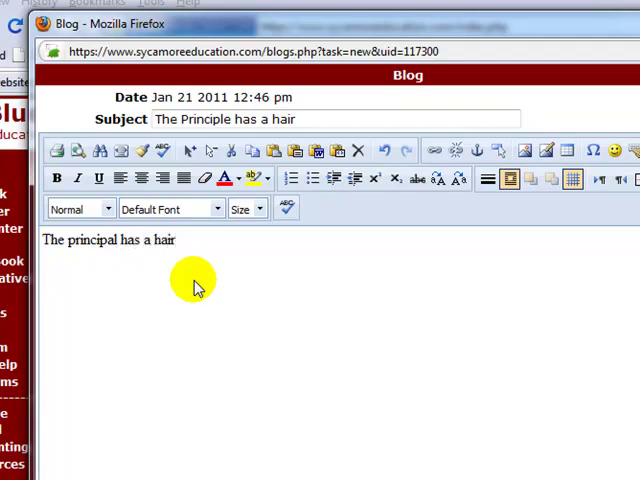
text(up his)
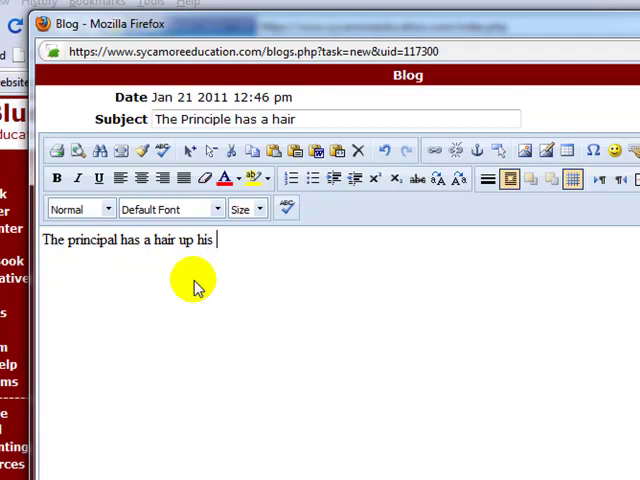
text(nose.)
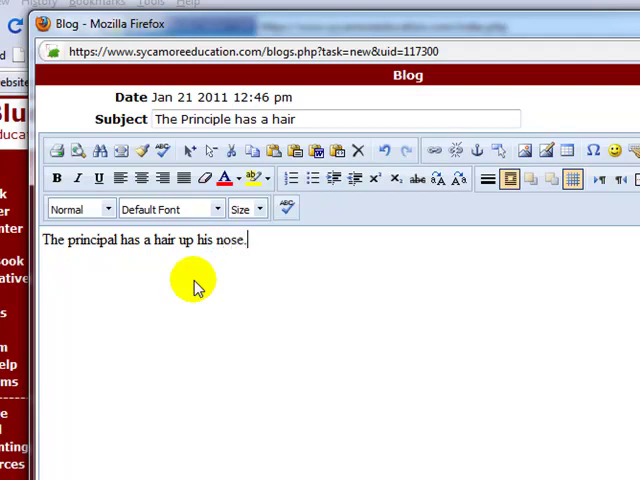
text(ckljalfdkl)
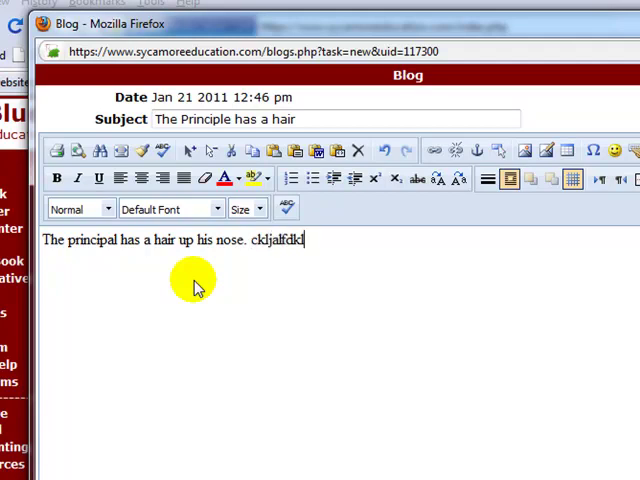
text(klfSLJFKklf kljtl)
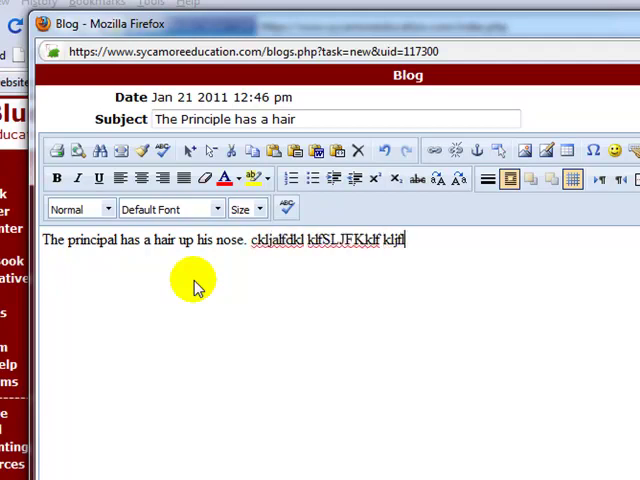
text(JljdlSJL)
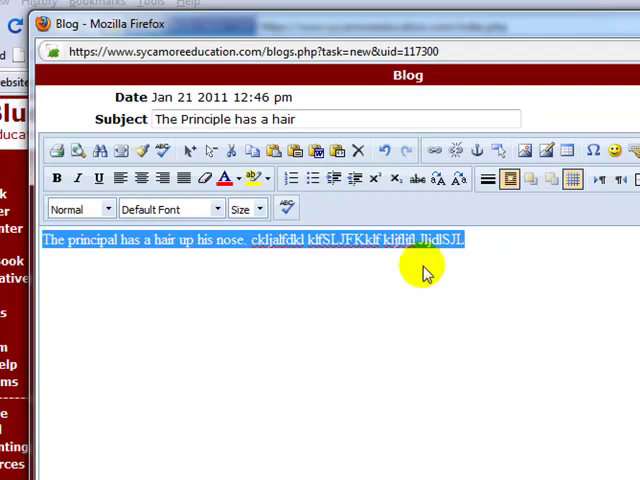
click(56, 179)
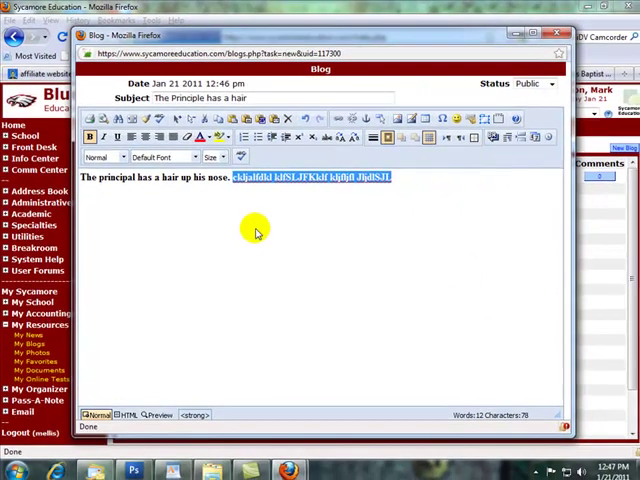
mouse_move(440, 222)
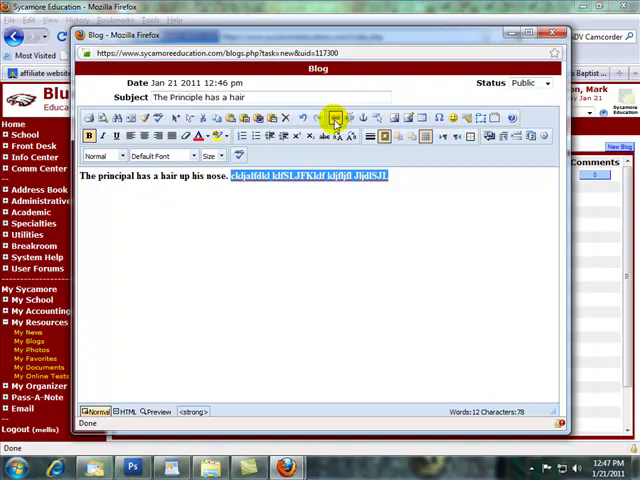
click(336, 118)
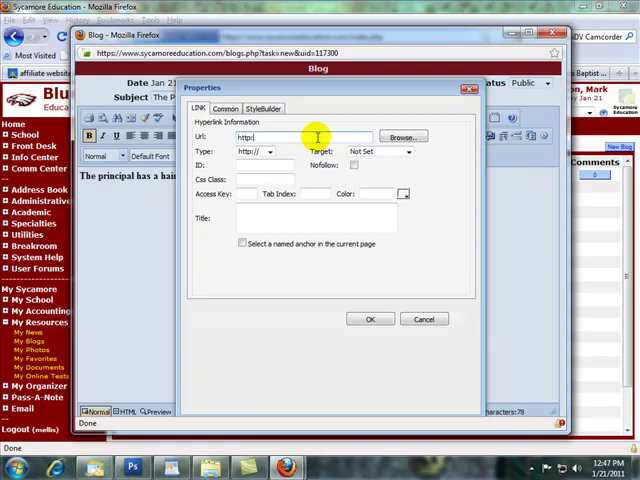
text(www)
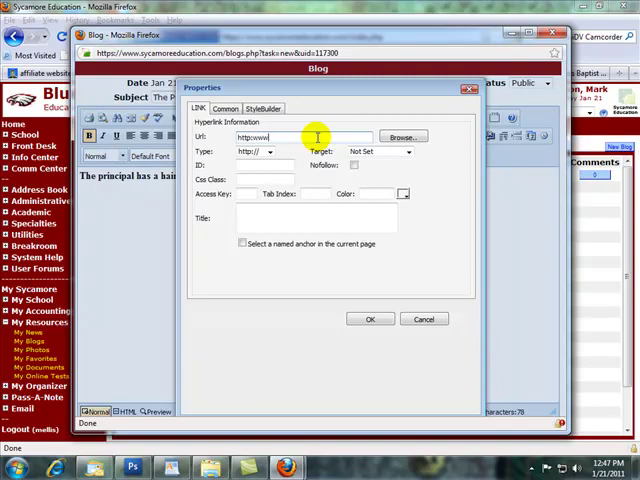
text(ellistratio)
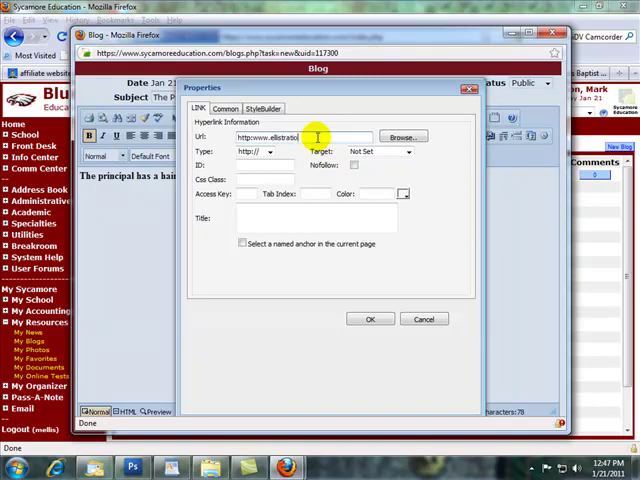
text(.com)
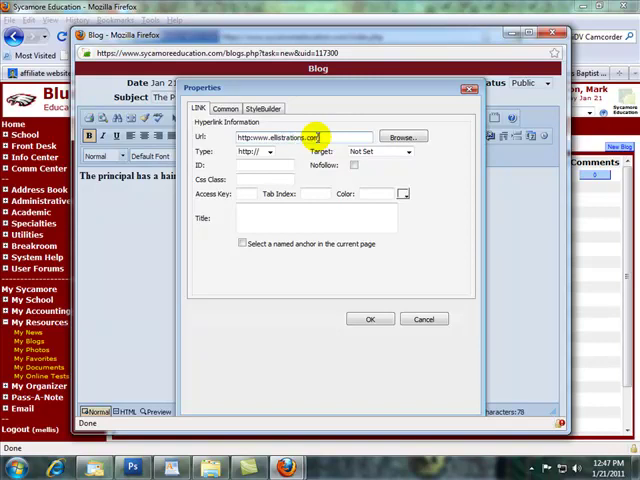
click(370, 319)
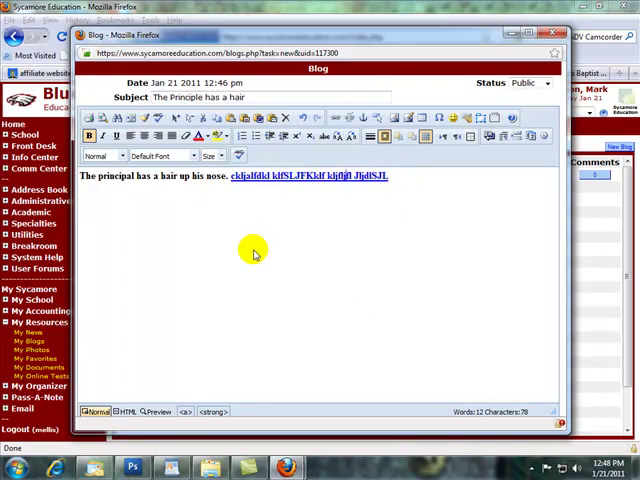
mouse_move(522, 97)
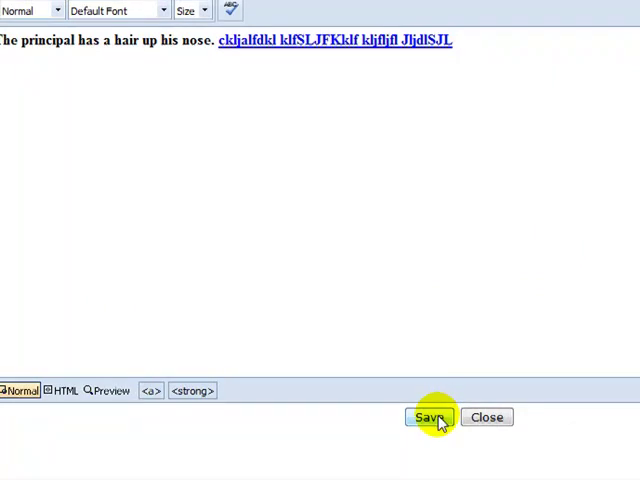
Save the post 'The Principle has a hair' into My Blogs
click(423, 417)
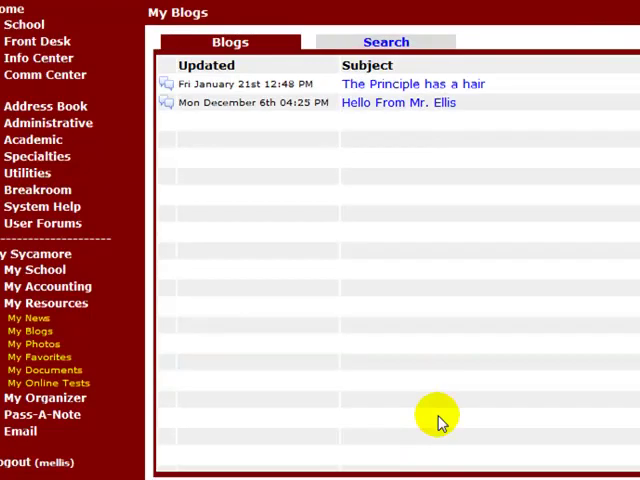
mouse_move(530, 90)
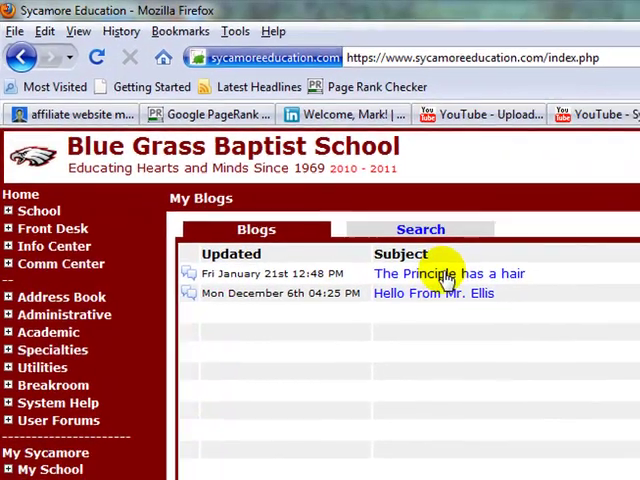
Open 'The Principle has a hair' and follow its link to the Ellistrations Music Site
click(448, 273)
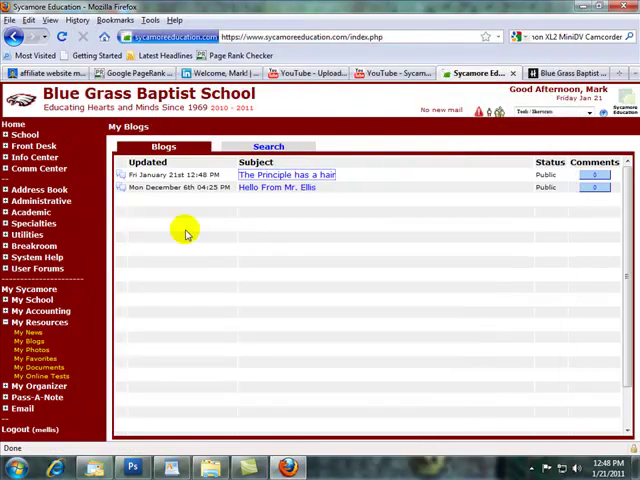
click(284, 174)
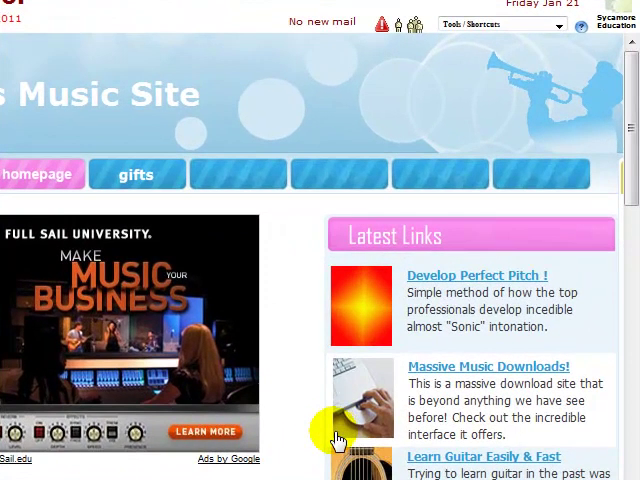
scroll(down, 3)
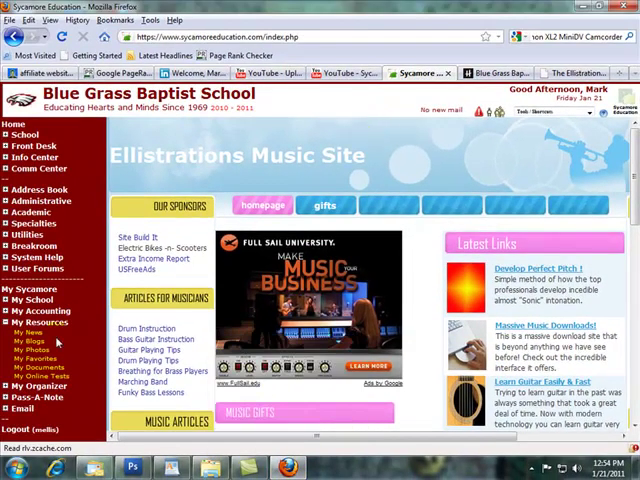
Delete the 'The Principle has a hair' post from My Blogs and confirm
click(31, 341)
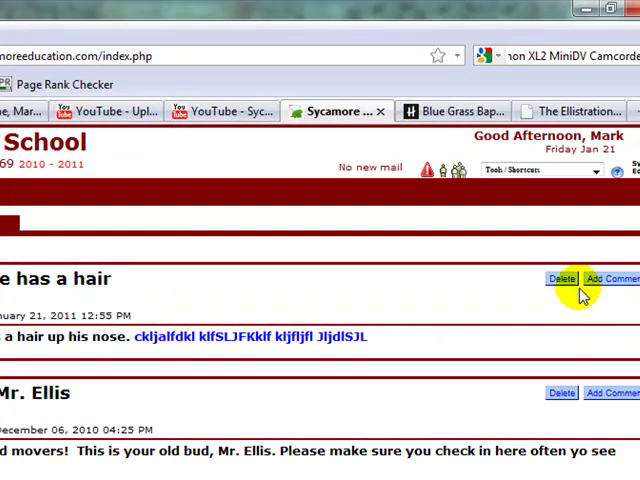
click(561, 278)
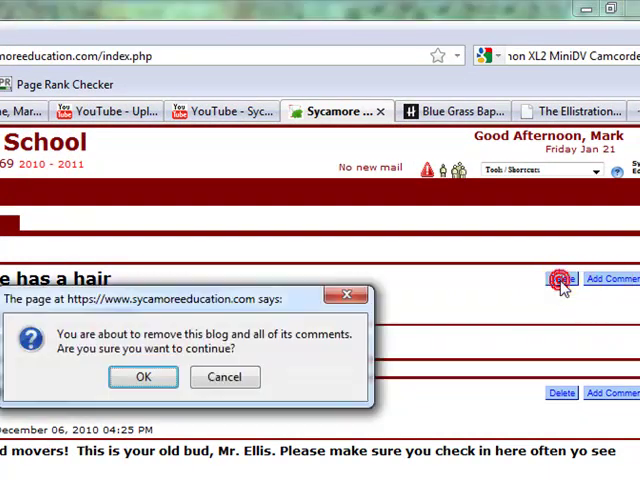
click(142, 377)
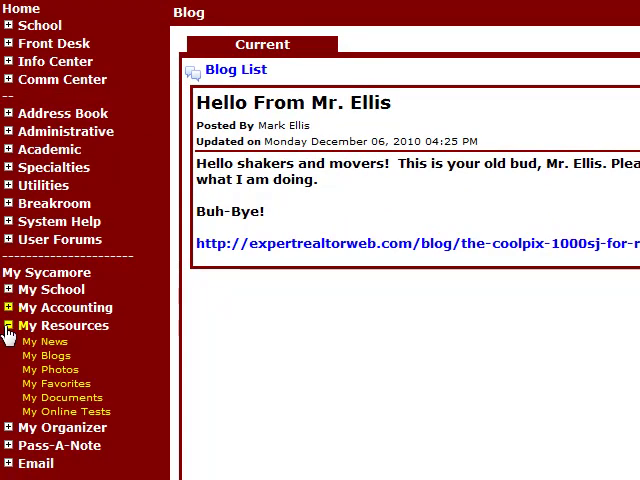
Go from My Blogs to the My Photos album section to start a new album
click(41, 355)
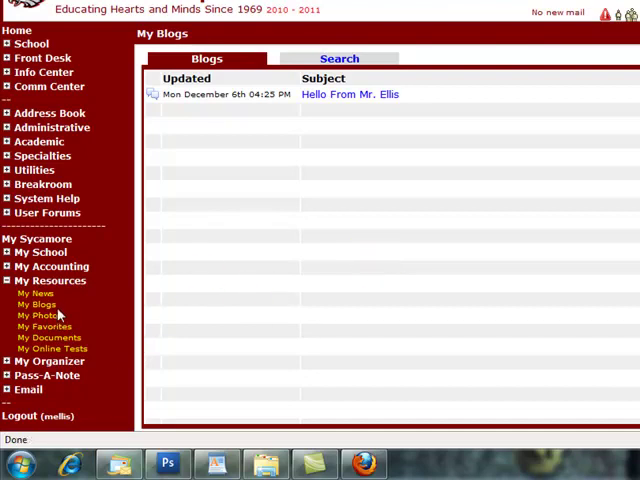
click(40, 315)
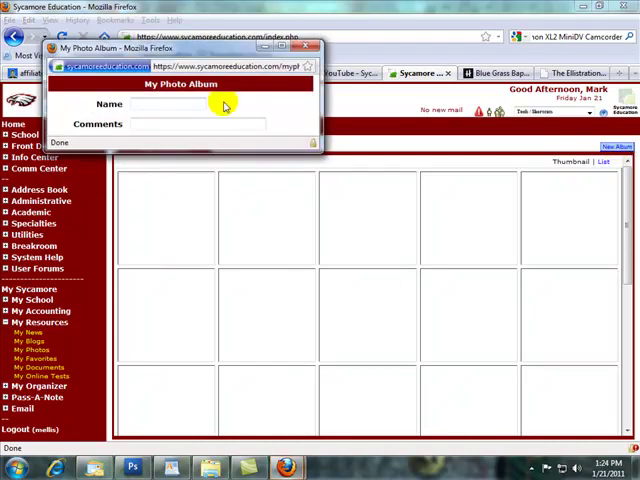
Name the new album 'Mr. Ellis', add the comment 'photos', and submit
click(175, 104)
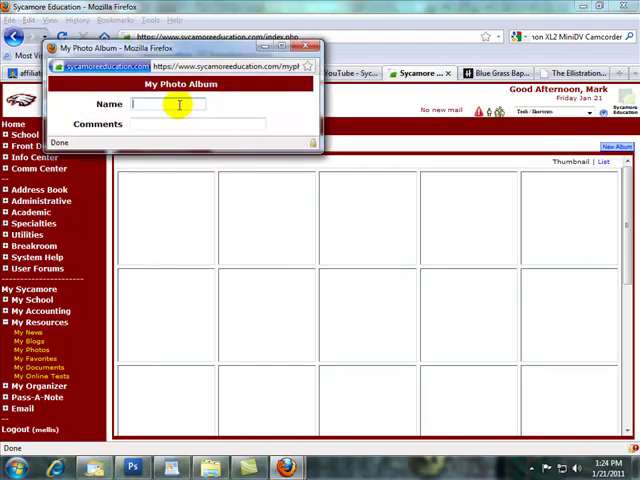
text(Mr.)
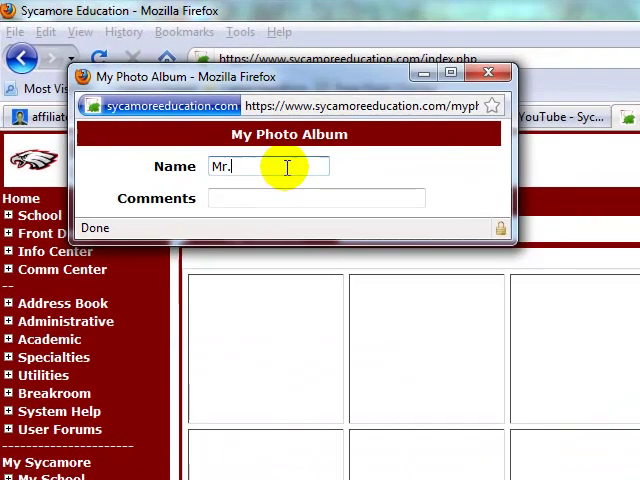
text(Ellis)
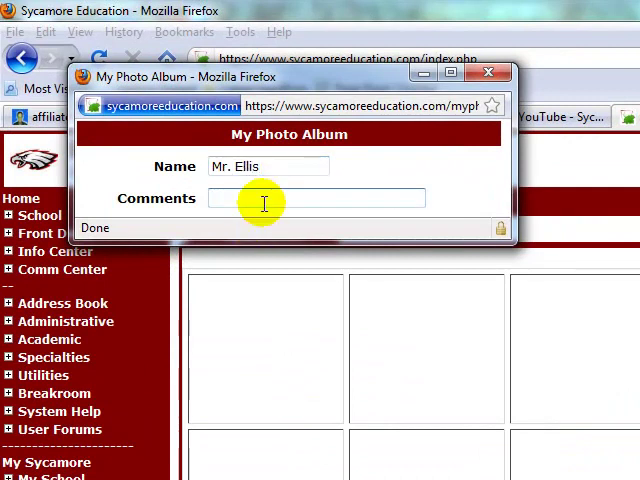
text(photo)
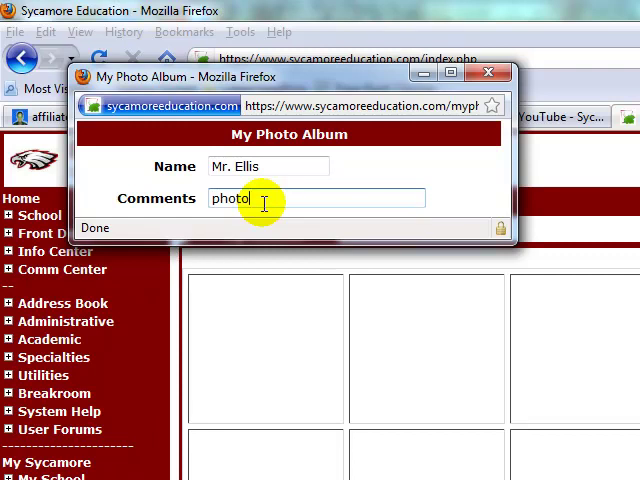
text(s)
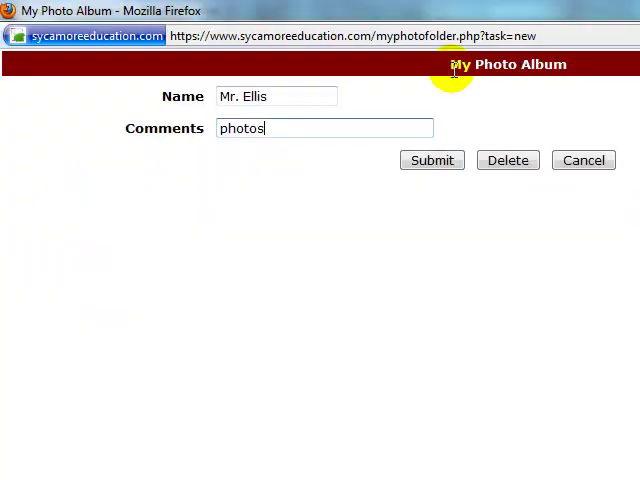
click(431, 160)
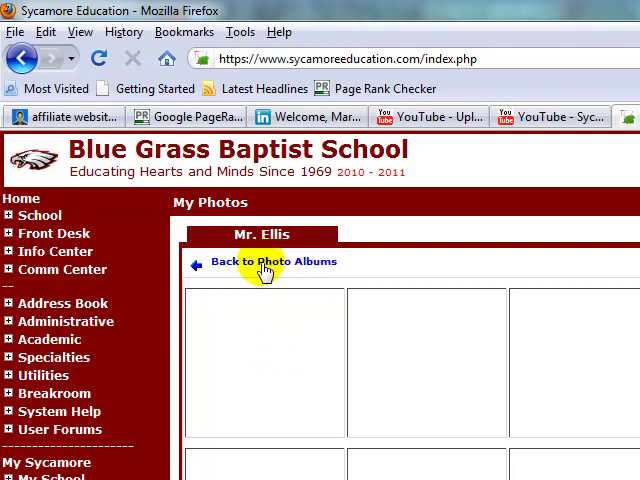
Show all photo albums as a list and reopen the Mr. Ellis album
click(280, 261)
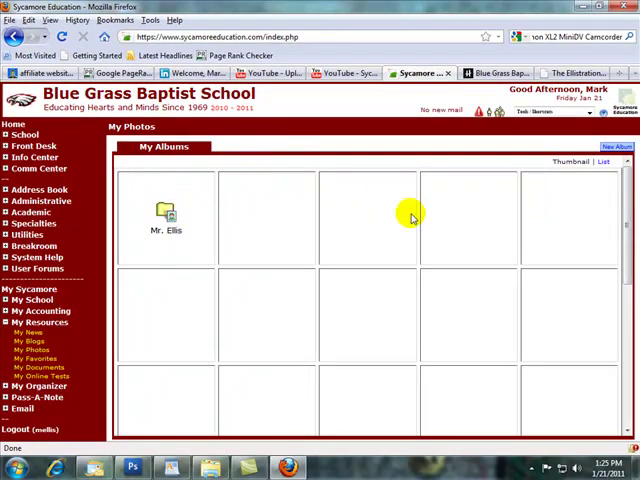
click(604, 162)
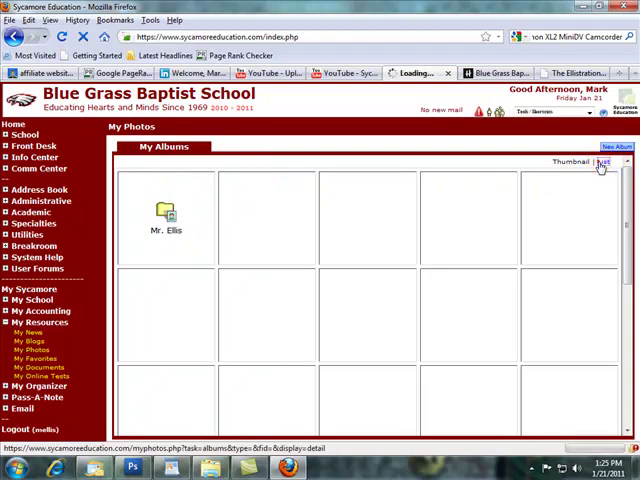
click(604, 162)
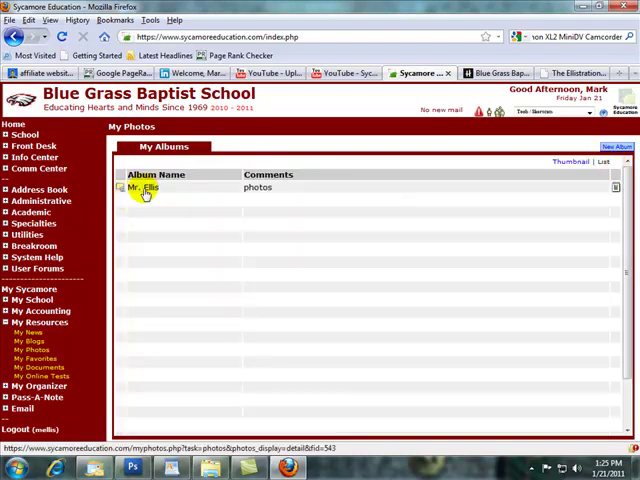
click(145, 188)
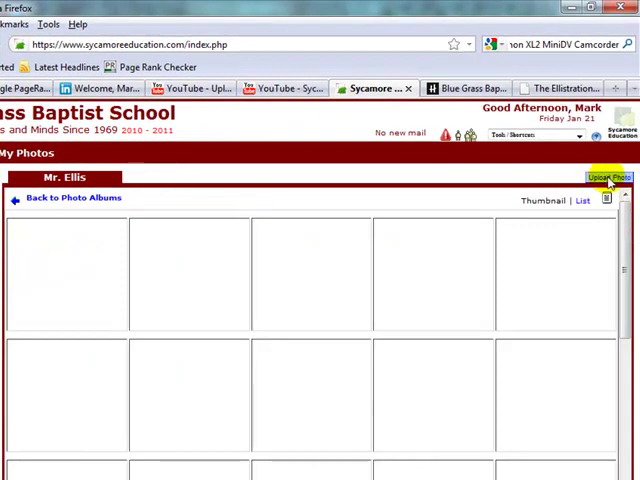
mouse_move(108, 278)
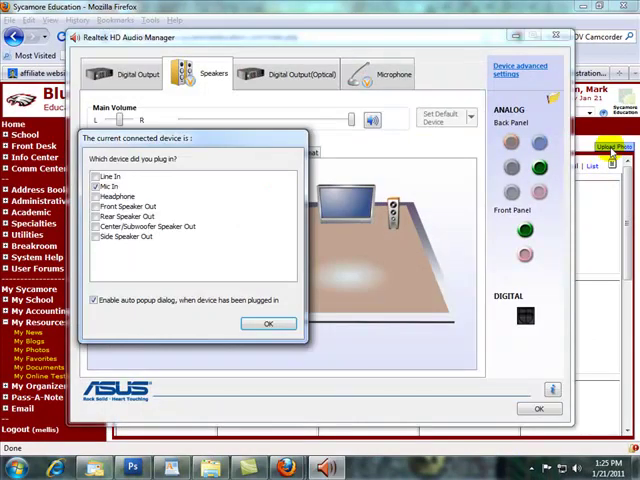
Dismiss the Realtek audio notice to reach the Mr. Ellis album's Upload My Photo form
click(268, 323)
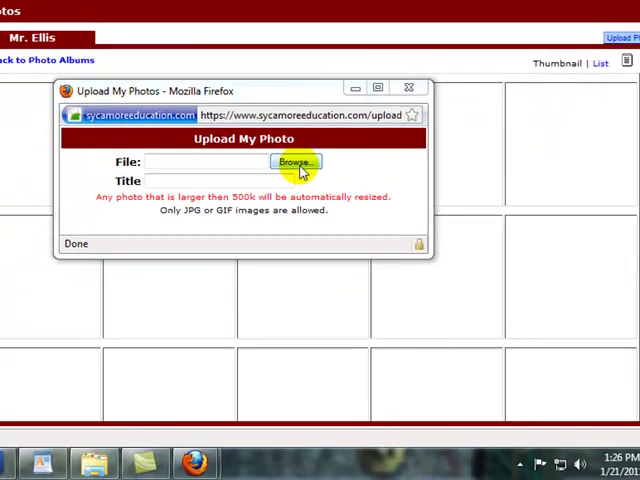
Select back1 from My Pictures in the Pictures library as the upload file
click(293, 162)
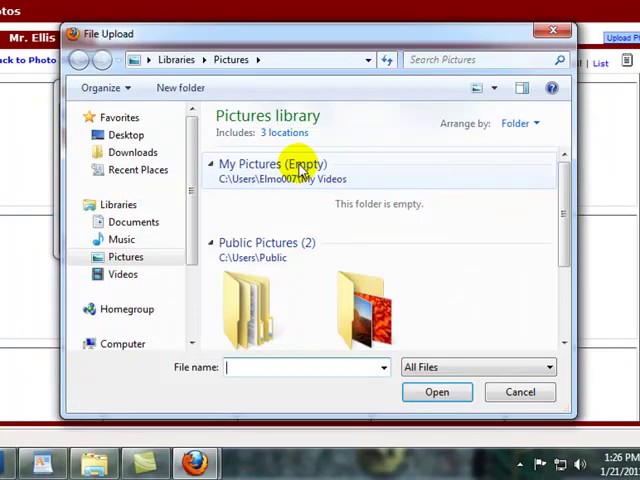
click(305, 367)
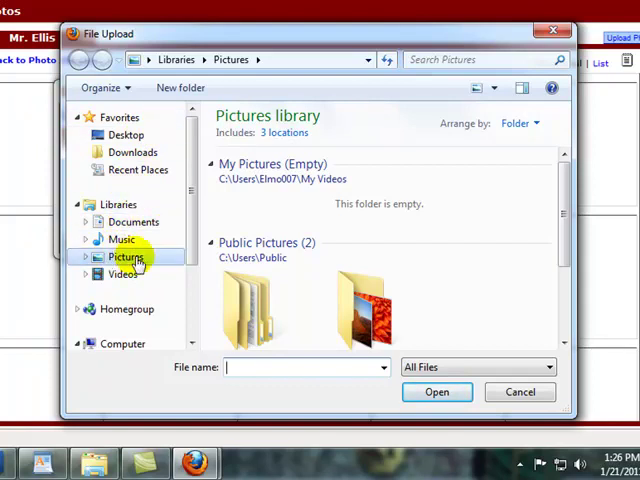
scroll(down, 3)
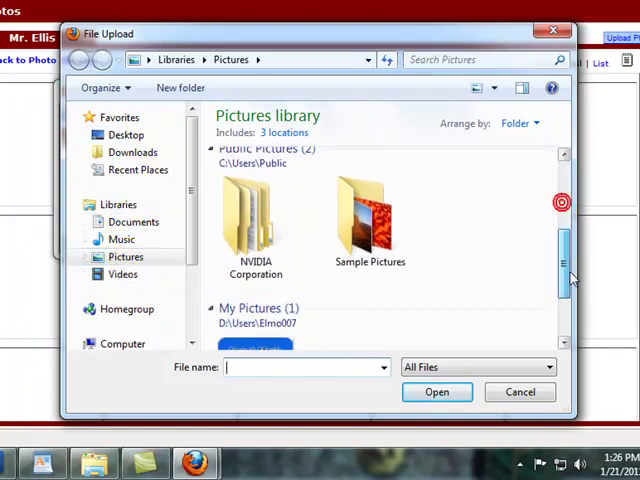
click(256, 285)
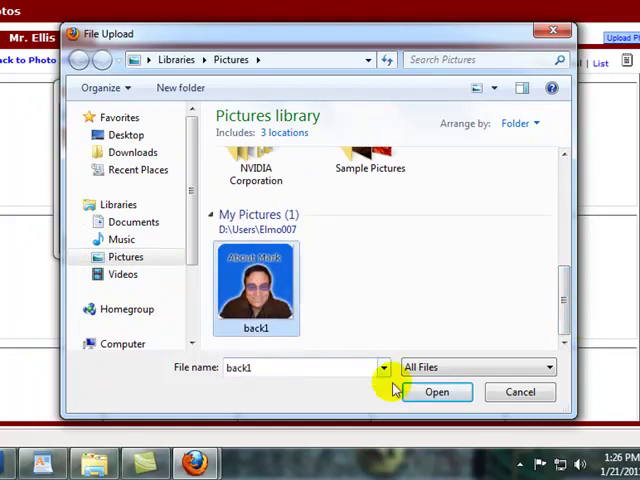
click(437, 391)
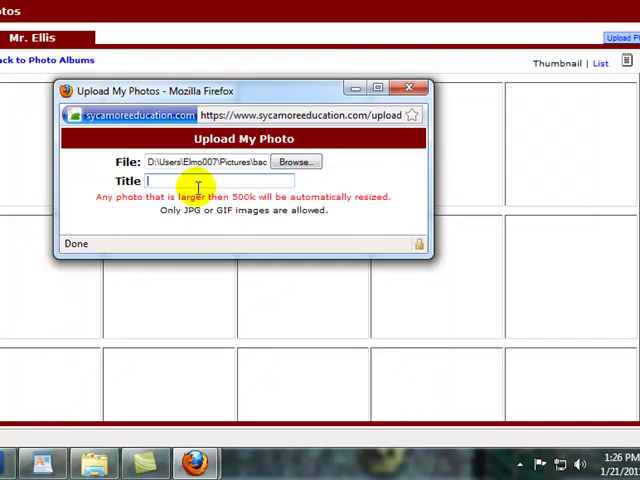
Title the back1 photo 'Mr. E' and upload it to the album
text(Mr. Ellis)
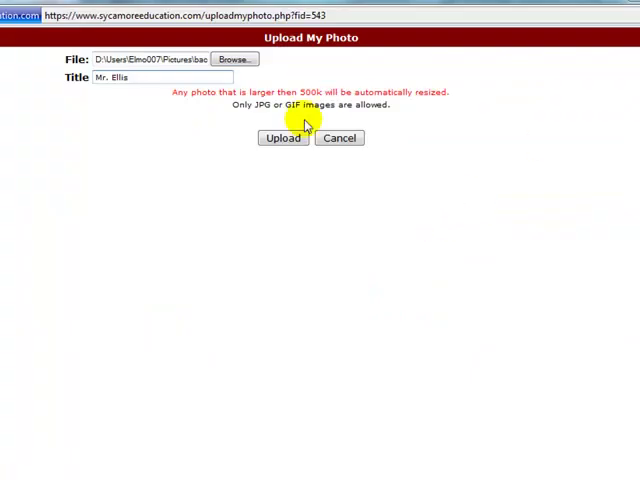
click(282, 138)
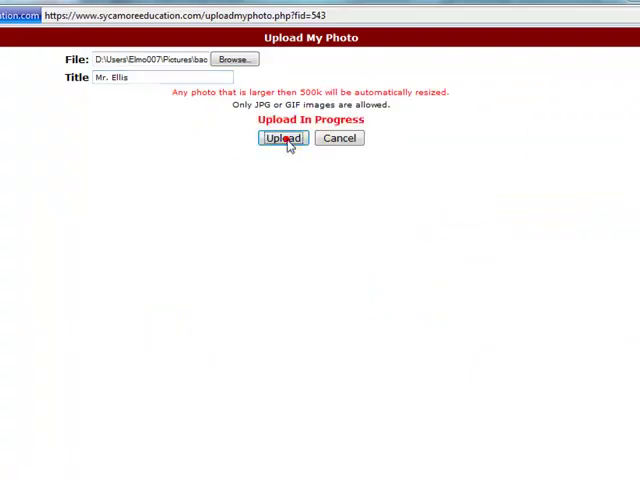
click(283, 138)
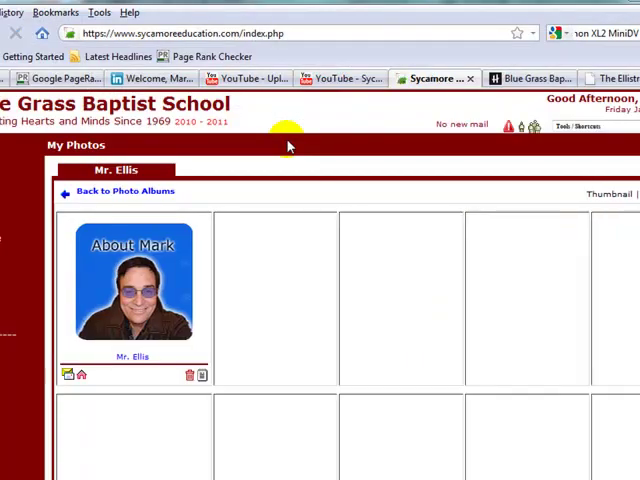
mouse_move(560, 277)
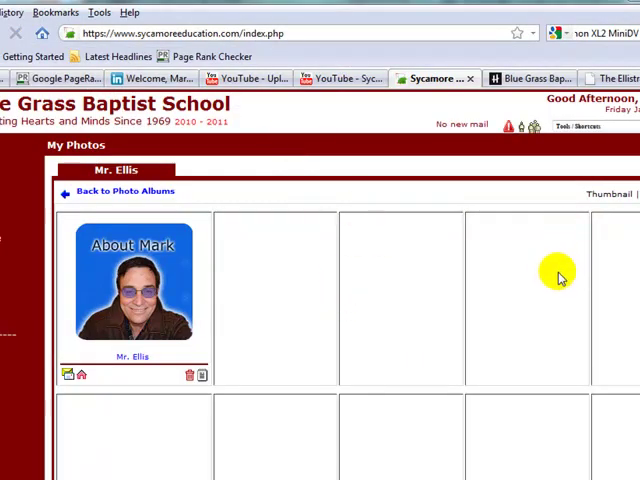
mouse_move(240, 250)
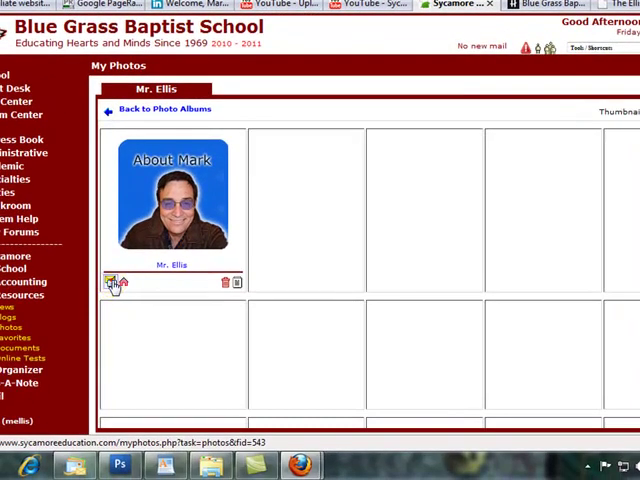
Open and close the Email Photo window for the back1 photo
click(108, 282)
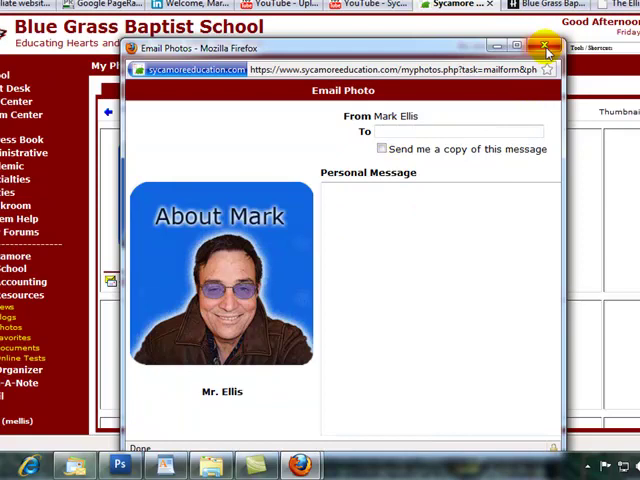
click(546, 48)
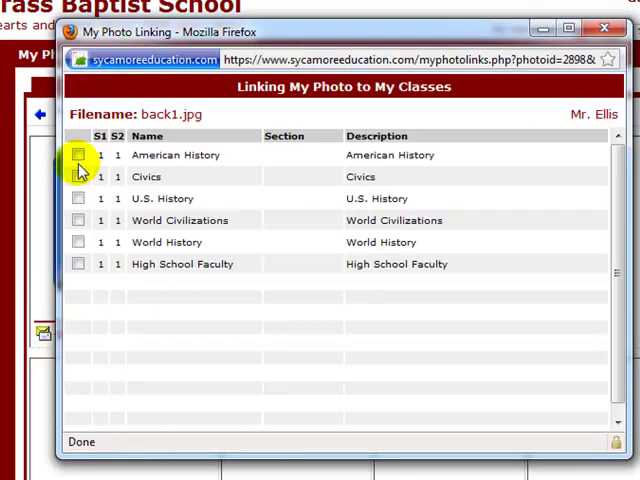
Tick American History and Civics, update the links, and confirm the success alert
click(79, 155)
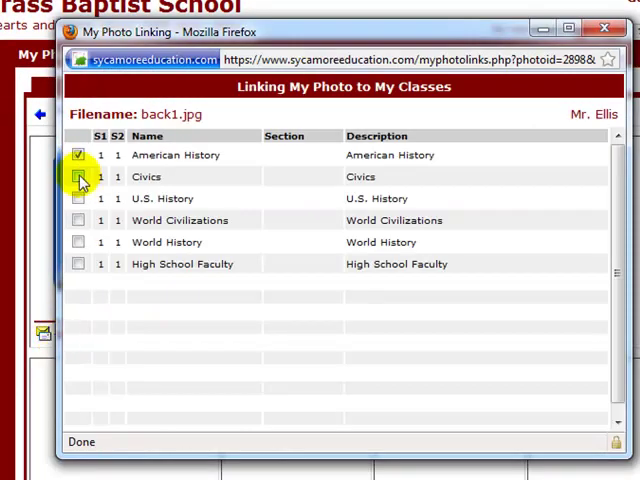
click(79, 198)
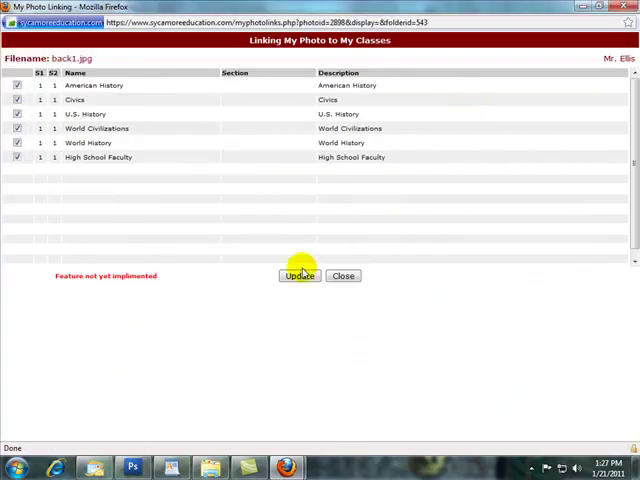
click(299, 275)
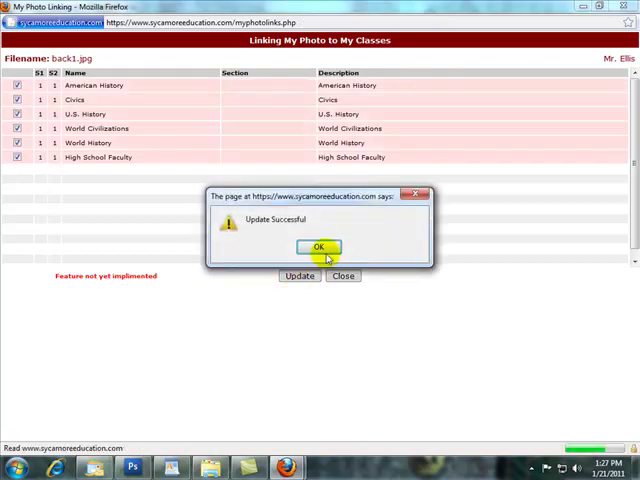
click(319, 247)
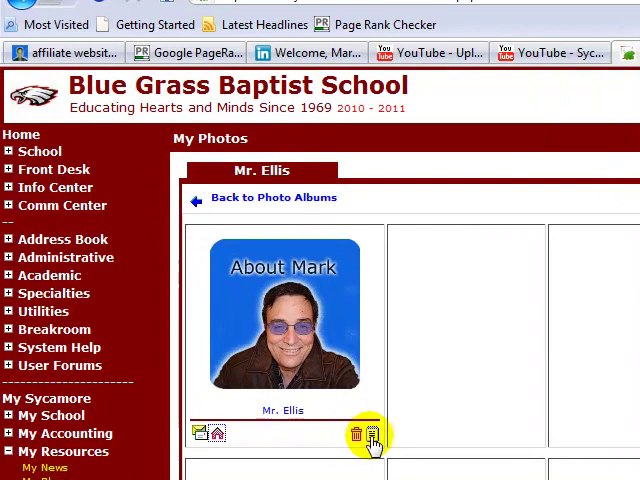
View the back1 photo's My Photo Info window, then close it
click(371, 434)
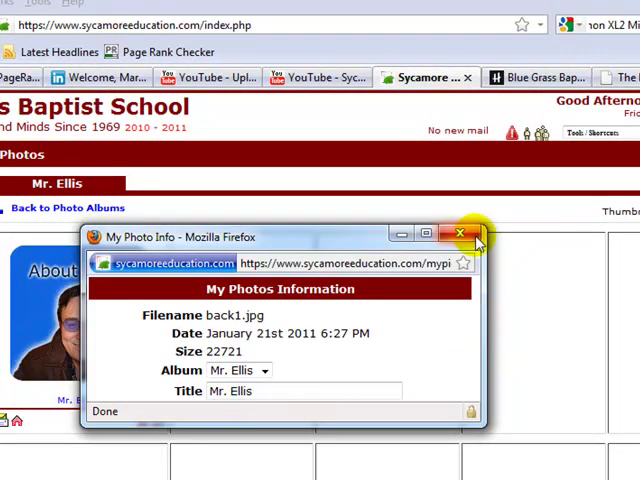
click(459, 233)
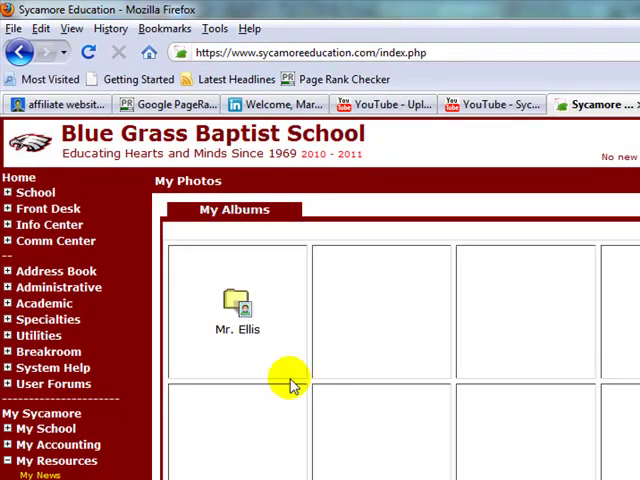
mouse_move(250, 372)
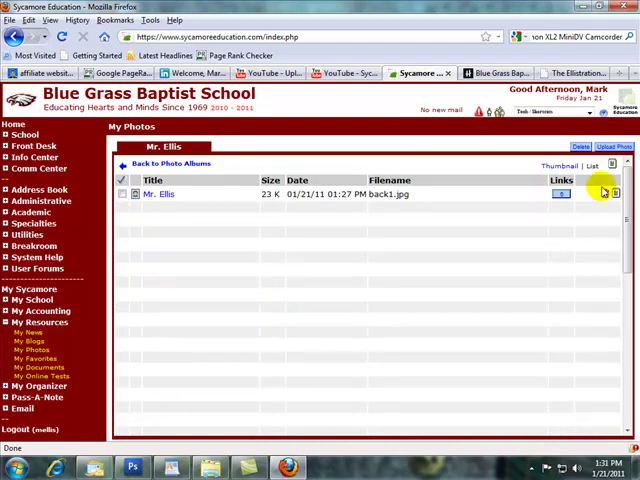
mouse_move(538, 242)
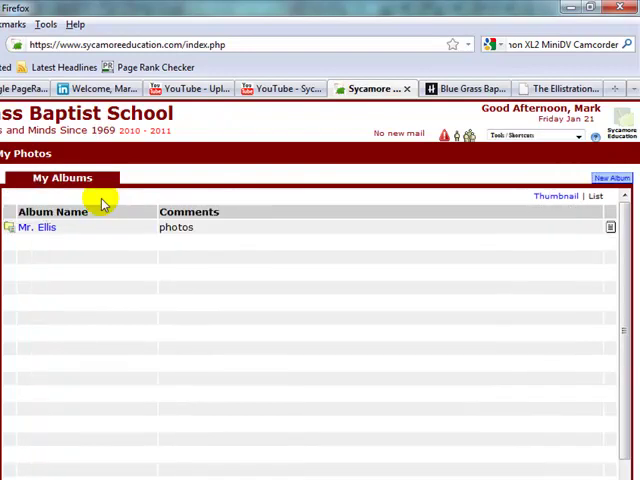
mouse_move(610, 223)
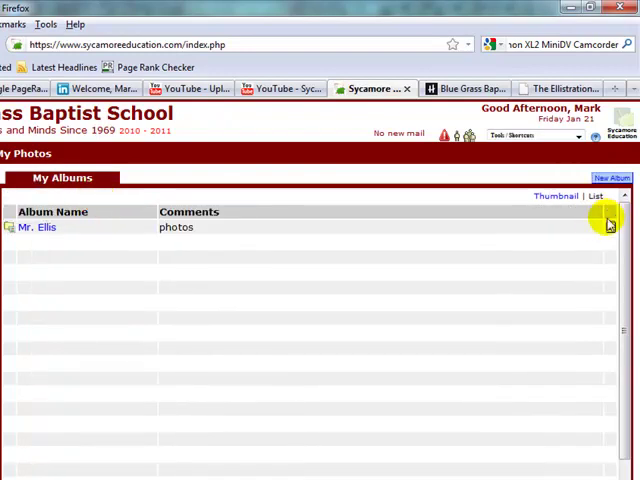